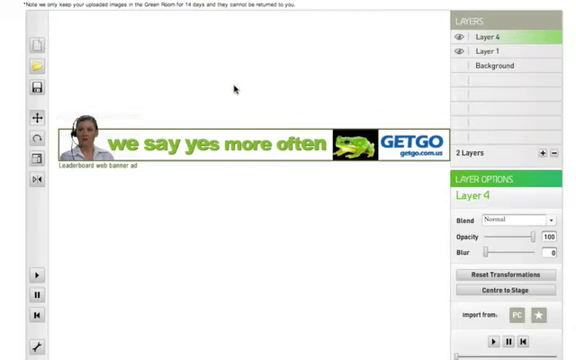
pyautogui.moveTo(252, 214)
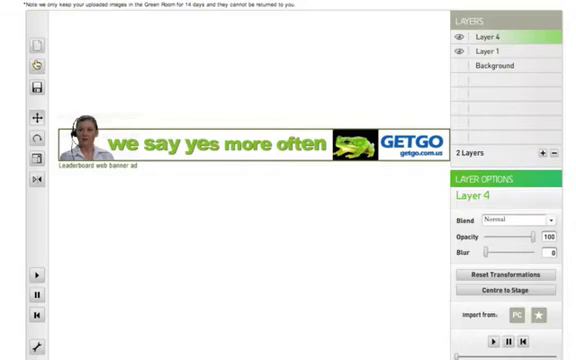
pyautogui.moveTo(36, 68)
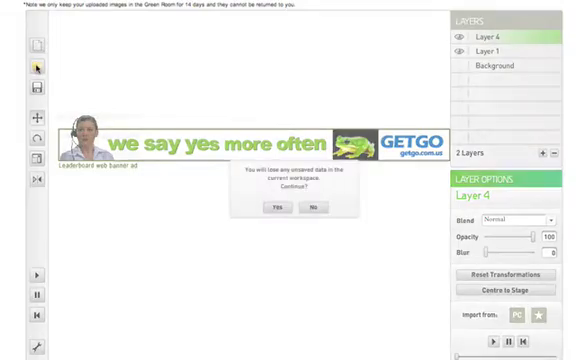
# Discard the unsaved workspace and load a saved workspace from the project list.
pyautogui.click(272, 210)
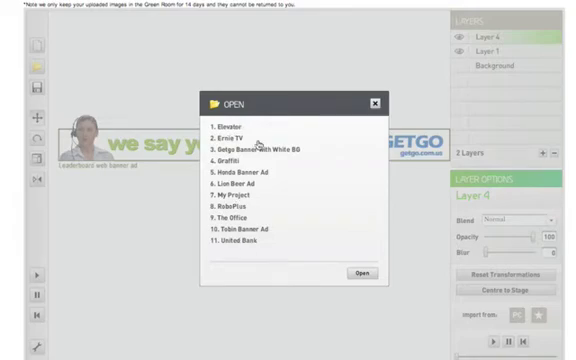
pyautogui.click(360, 272)
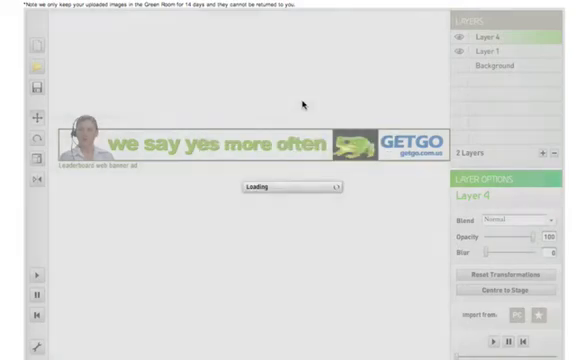
pyautogui.moveTo(36, 88)
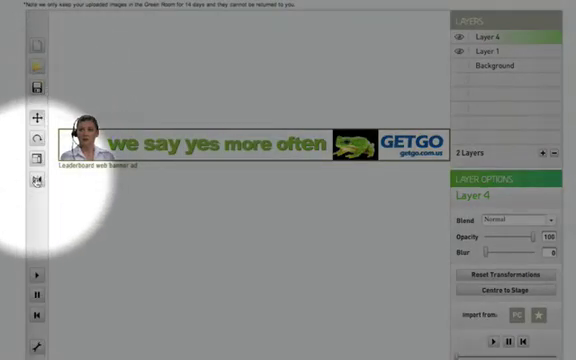
pyautogui.moveTo(36, 116)
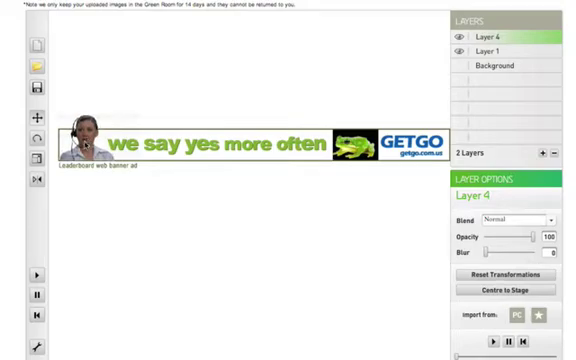
pyautogui.moveTo(36, 140)
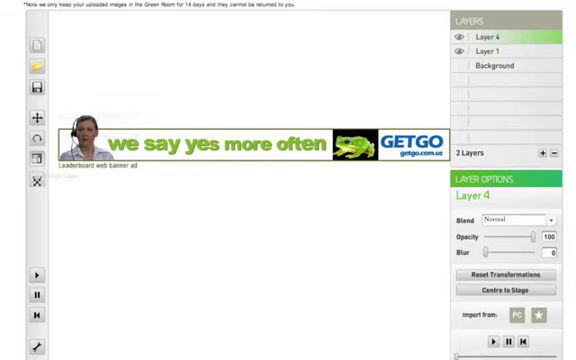
pyautogui.moveTo(28, 176)
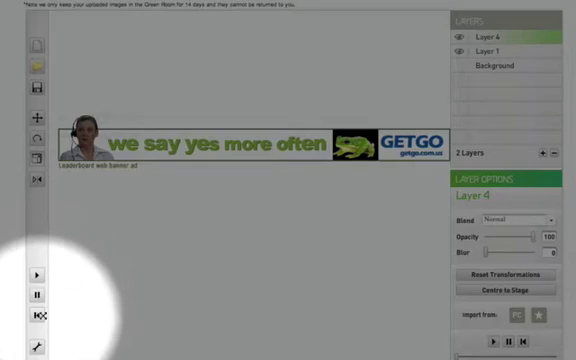
pyautogui.moveTo(38, 274)
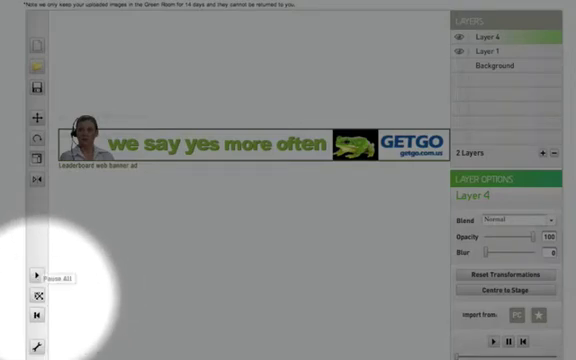
# Hide the side panels so only the banner composition remains on screen.
pyautogui.click(38, 276)
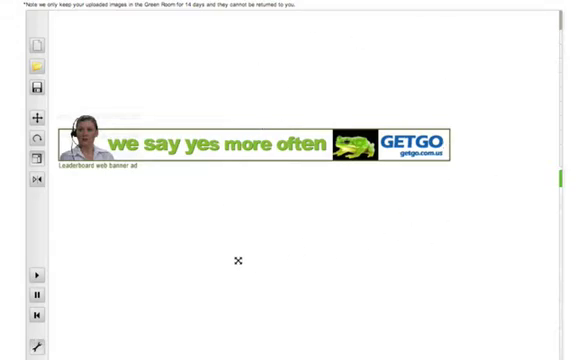
pyautogui.moveTo(404, 232)
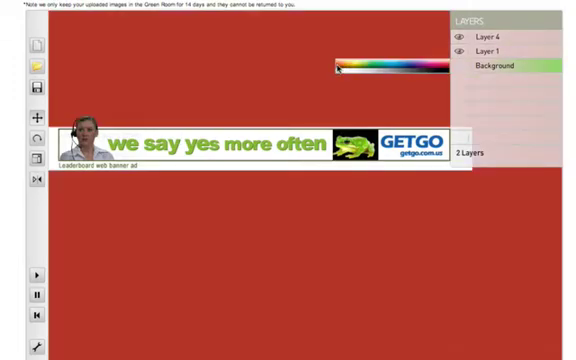
# Set the workspace background back to white and make Layer 4 active.
pyautogui.click(356, 68)
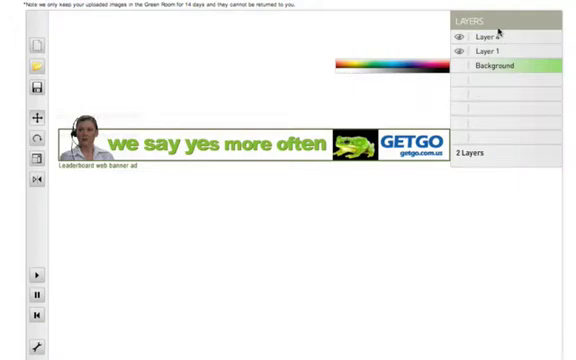
pyautogui.click(496, 36)
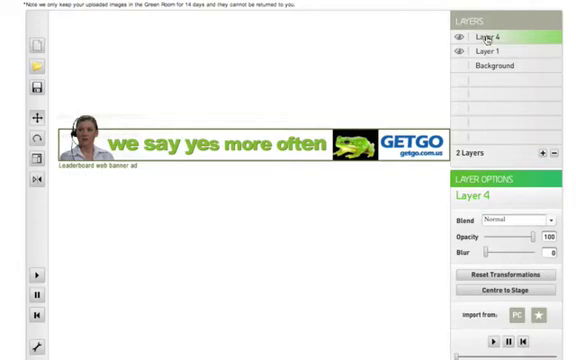
# Rename Layer 4 to Lady and Layer 1 to Banner Ad in the Layers panel.
pyautogui.click(456, 40)
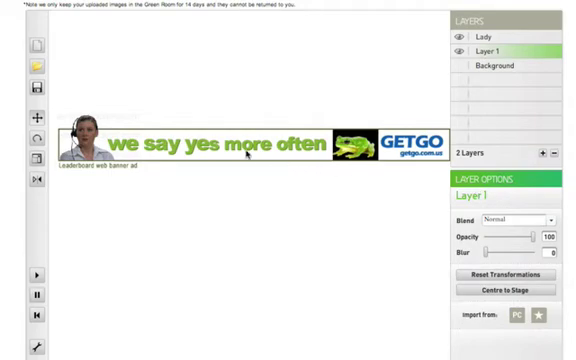
pyautogui.click(464, 52)
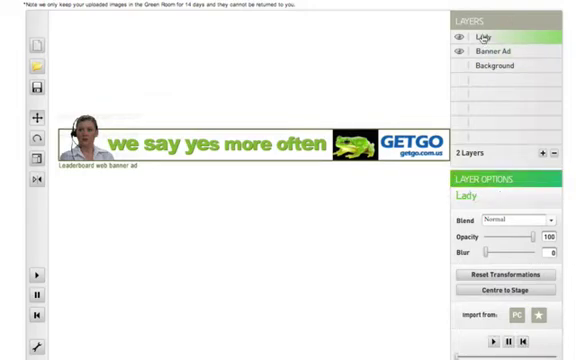
pyautogui.click(504, 52)
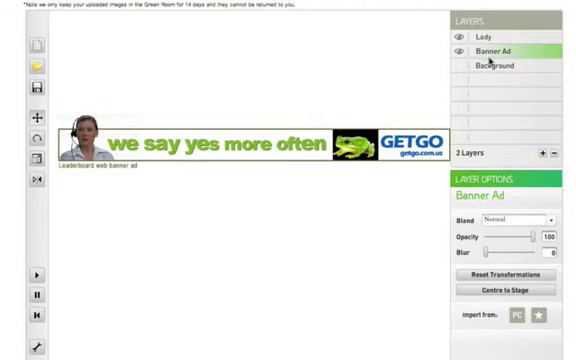
pyautogui.click(486, 44)
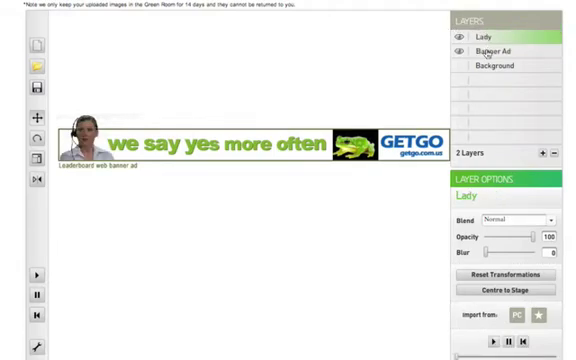
# Show the Blend mode list for the Lady layer without choosing a mode.
pyautogui.click(488, 48)
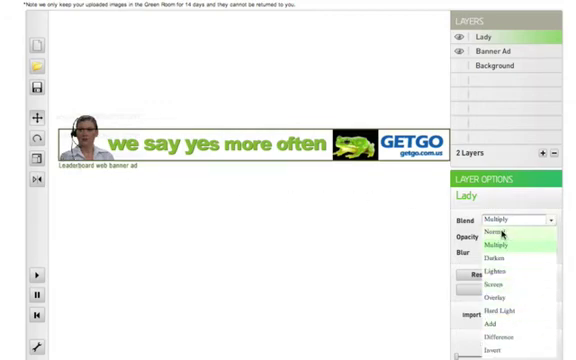
# Keep Lady's blend on Normal, fade its opacity to zero and bring it back up.
pyautogui.click(490, 236)
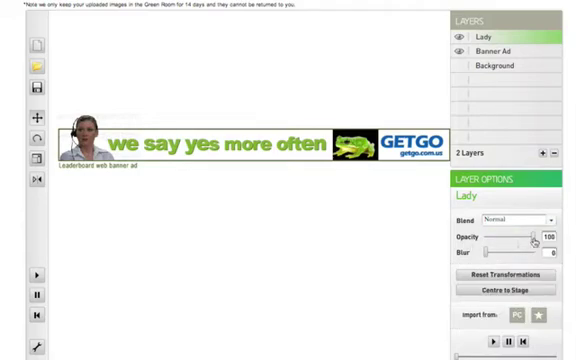
pyautogui.moveTo(530, 236); pyautogui.dragTo(524, 236)
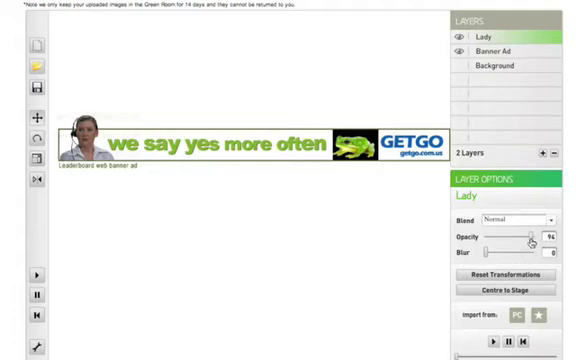
pyautogui.moveTo(528, 238); pyautogui.dragTo(522, 238)
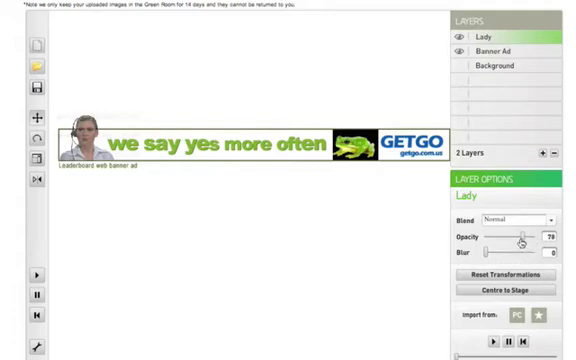
pyautogui.moveTo(520, 240); pyautogui.dragTo(496, 240)
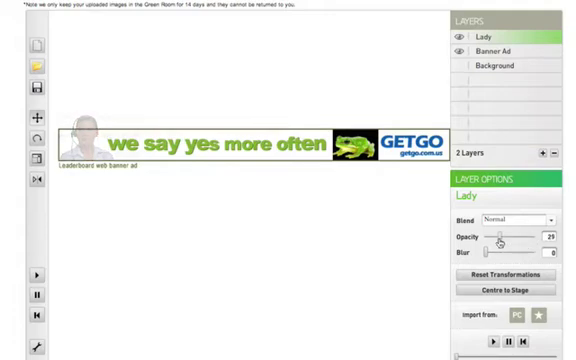
pyautogui.moveTo(500, 236); pyautogui.dragTo(478, 236)
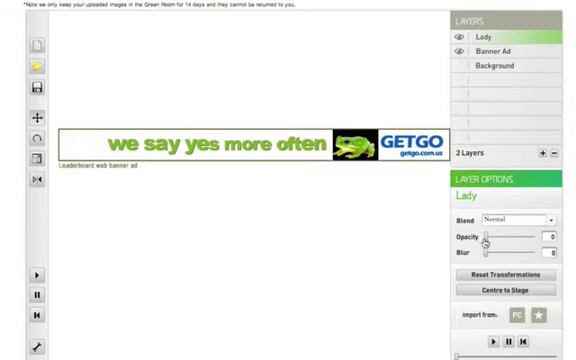
pyautogui.moveTo(480, 236); pyautogui.dragTo(490, 236)
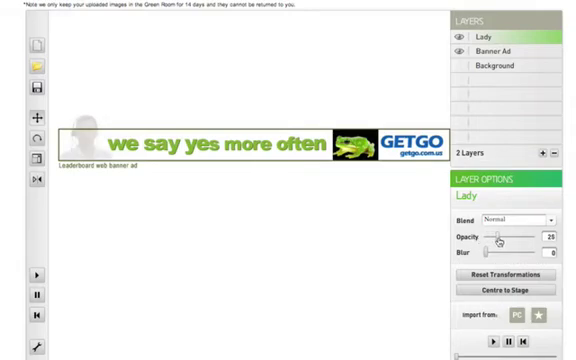
pyautogui.moveTo(498, 236); pyautogui.dragTo(516, 236)
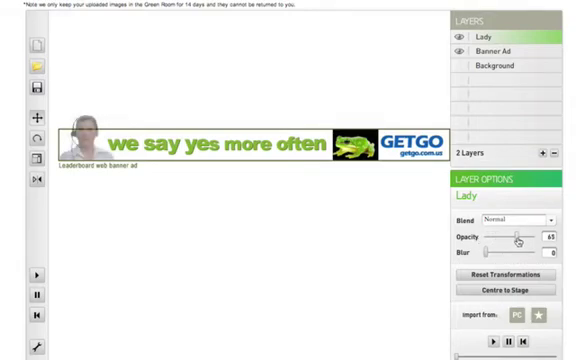
pyautogui.moveTo(516, 236); pyautogui.dragTo(544, 236)
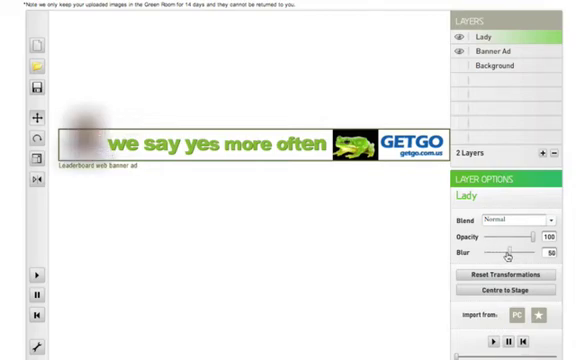
# Bring the Lady layer's Blur down to zero so the presenter is sharp.
pyautogui.moveTo(512, 252); pyautogui.dragTo(496, 252)
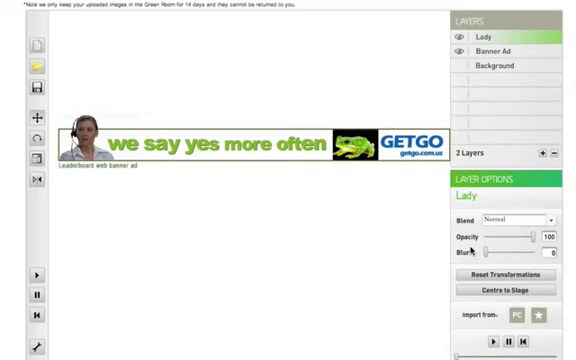
pyautogui.moveTo(504, 276)
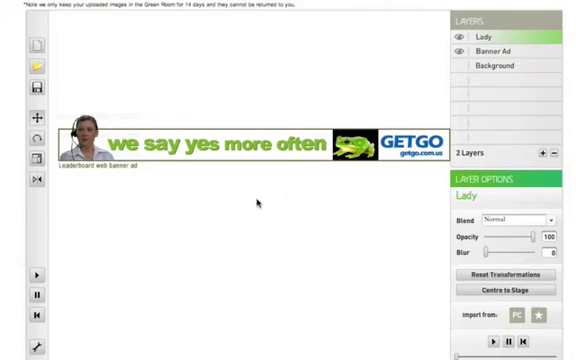
pyautogui.moveTo(506, 292)
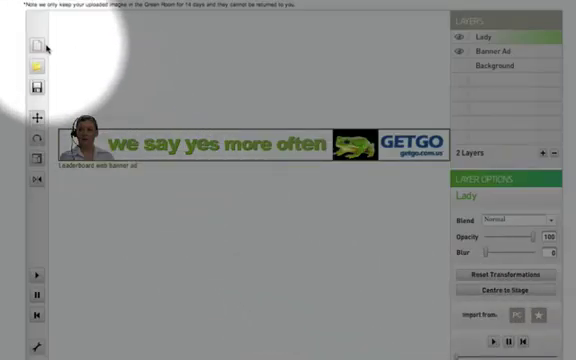
# Start a new empty workspace, discarding the old one, and begin an image import from the PC.
pyautogui.click(36, 48)
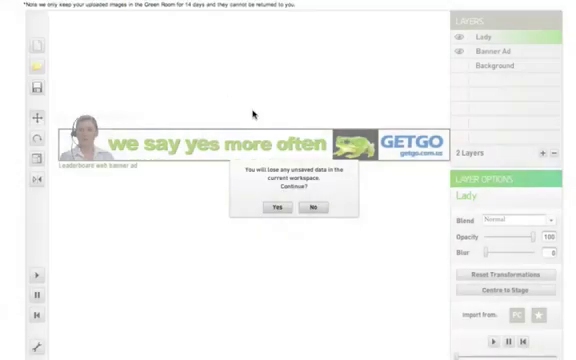
pyautogui.click(274, 206)
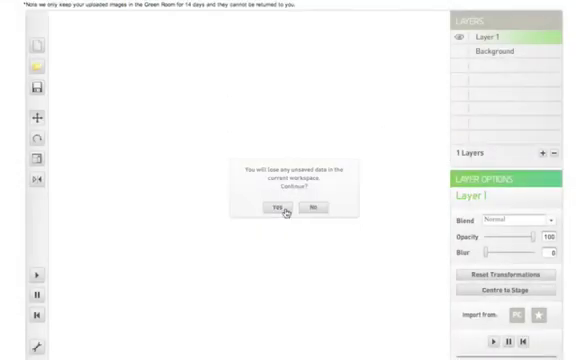
pyautogui.click(280, 206)
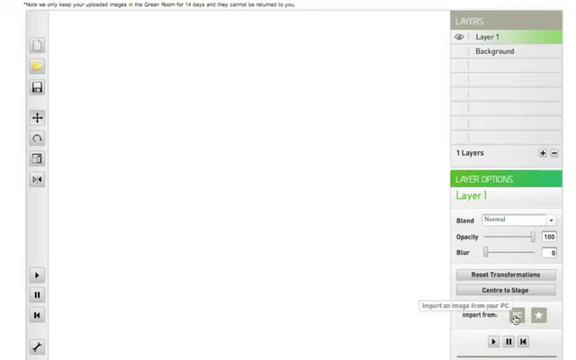
pyautogui.moveTo(518, 316)
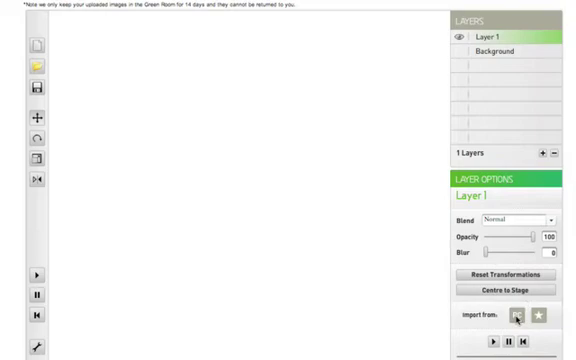
pyautogui.click(516, 318)
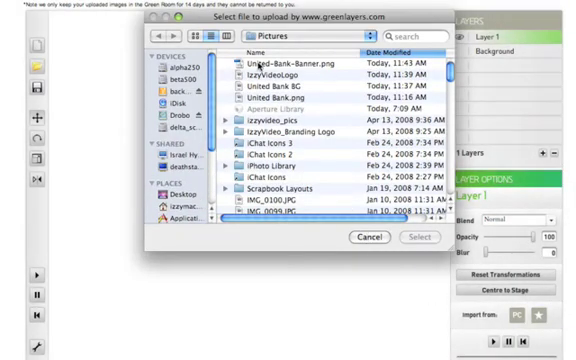
# Place United-Bank-Banner.png on Layer 1 of the new workspace.
pyautogui.click(300, 62)
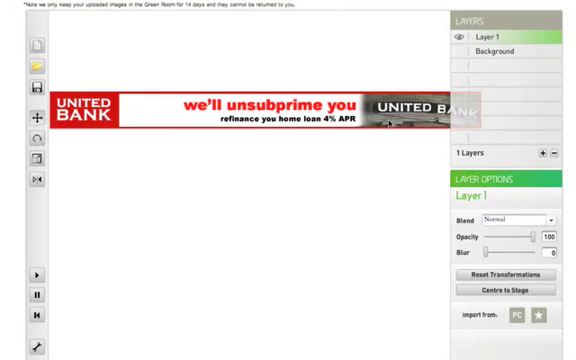
pyautogui.moveTo(458, 90)
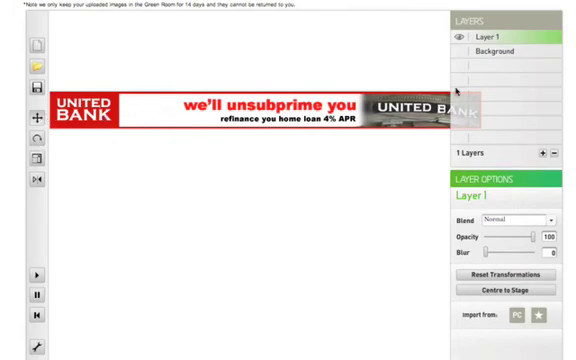
pyautogui.click(494, 52)
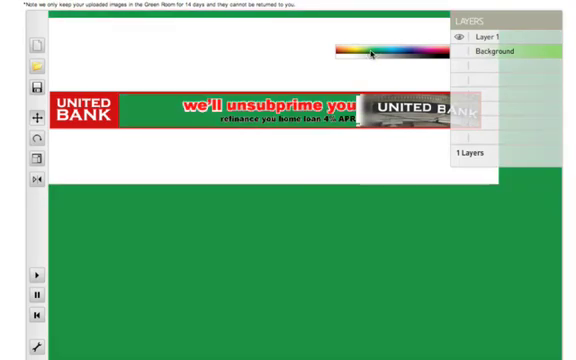
pyautogui.moveTo(344, 200)
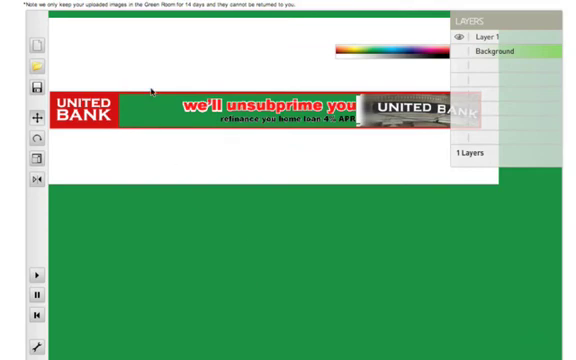
pyautogui.moveTo(160, 20)
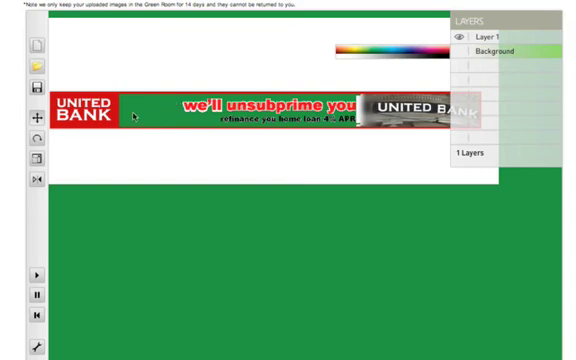
pyautogui.moveTo(162, 116)
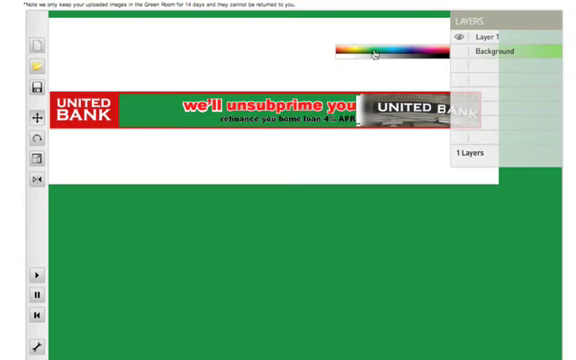
pyautogui.click(404, 50)
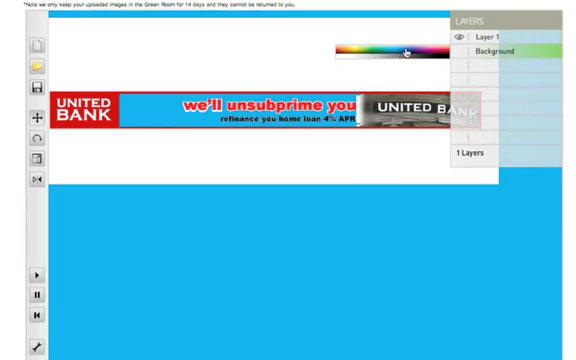
pyautogui.click(348, 60)
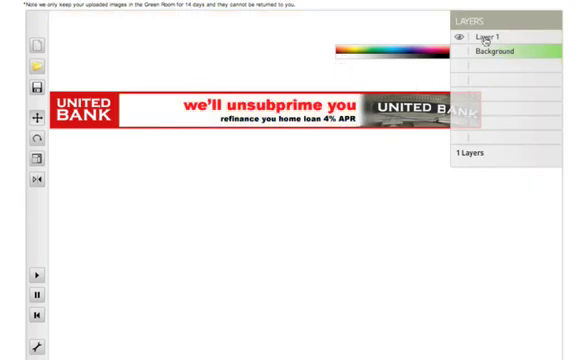
pyautogui.click(484, 44)
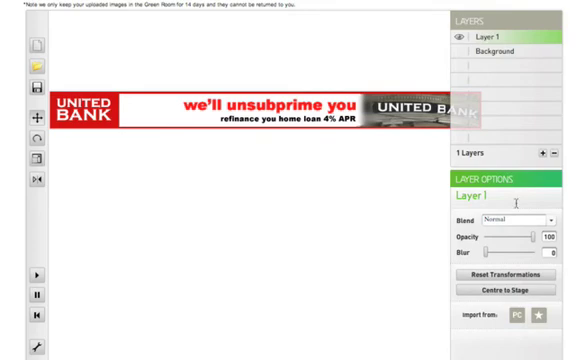
# Rename Layer 1 to Banner Ad.
pyautogui.doubleClick(472, 196)
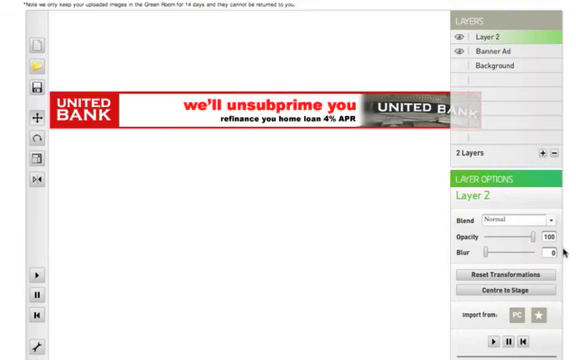
pyautogui.moveTo(546, 318)
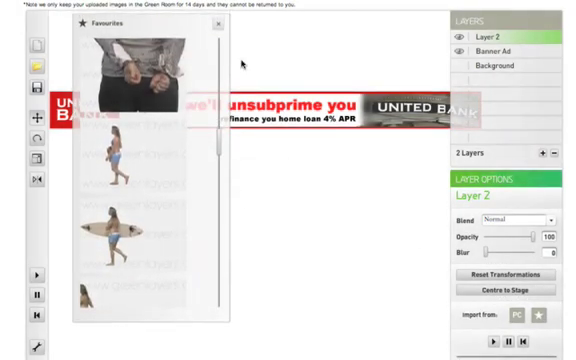
# Scroll the Favorites clip panel to locate the handcuffs clip for Layer 2.
pyautogui.scroll(3)
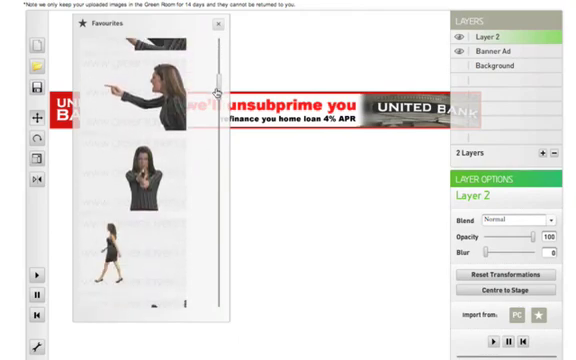
pyautogui.scroll(-3)
pyautogui.write('H')
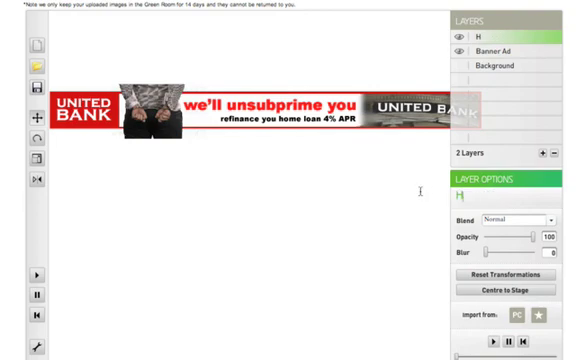
# Finish naming the clip layer 'Handcuffs' and select Banner Ad to move it on top.
pyautogui.write('ands')
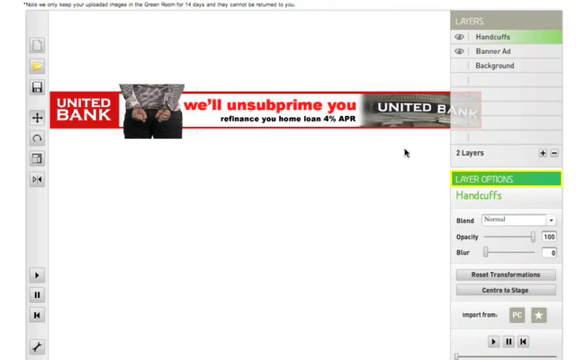
pyautogui.click(490, 52)
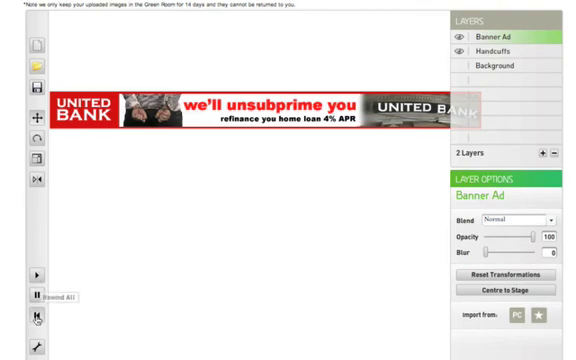
pyautogui.moveTo(152, 150)
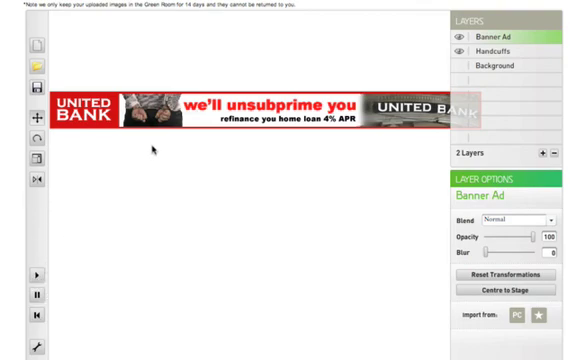